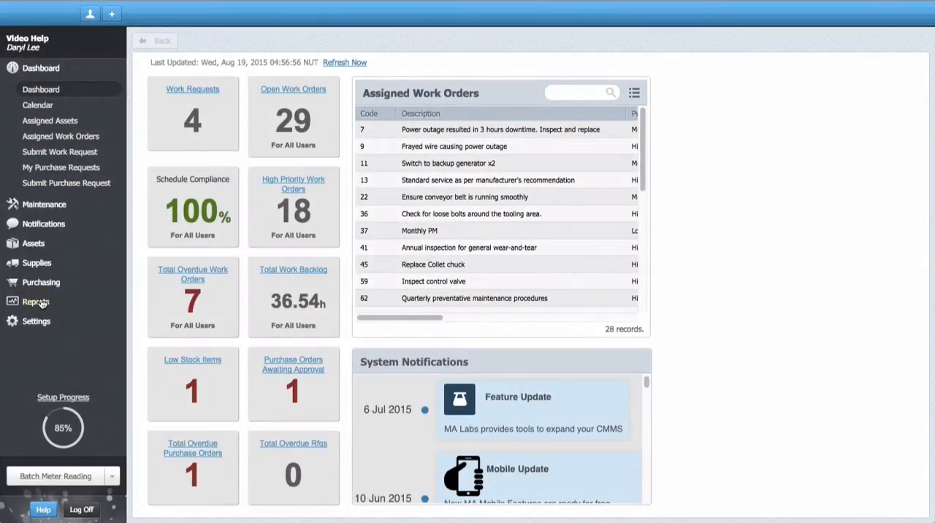
# - Find the 'Closed Work Orders Associated with a User' report and show its schedules
pyautogui.click(35, 302)
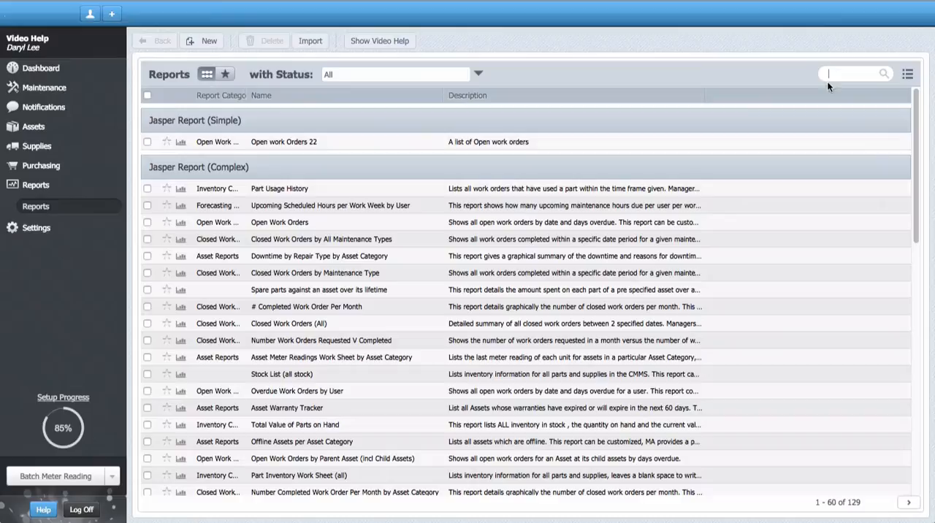
pyautogui.write('clos')
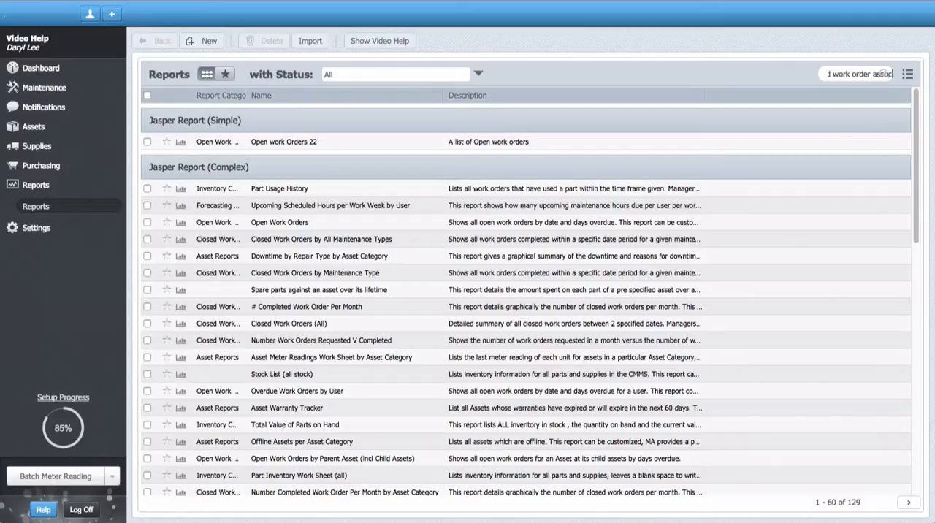
pyautogui.write('closed work order')
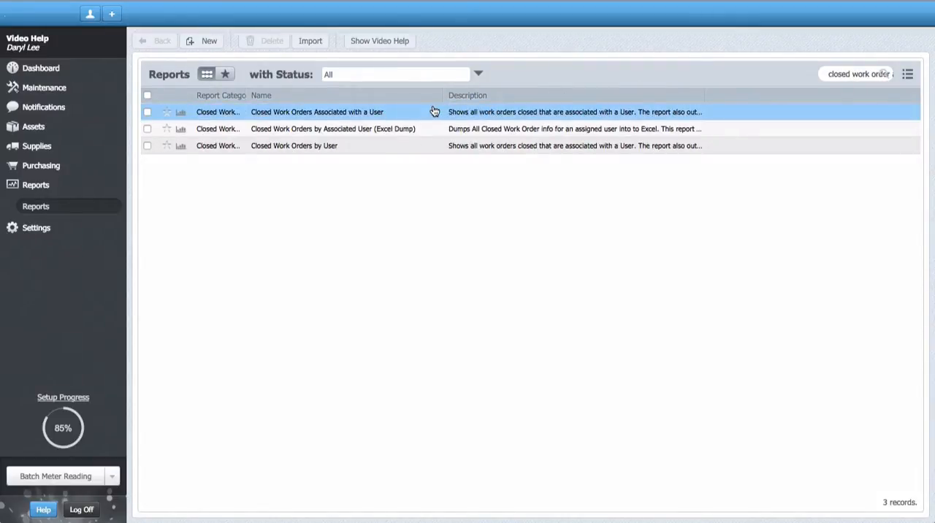
pyautogui.click(317, 112)
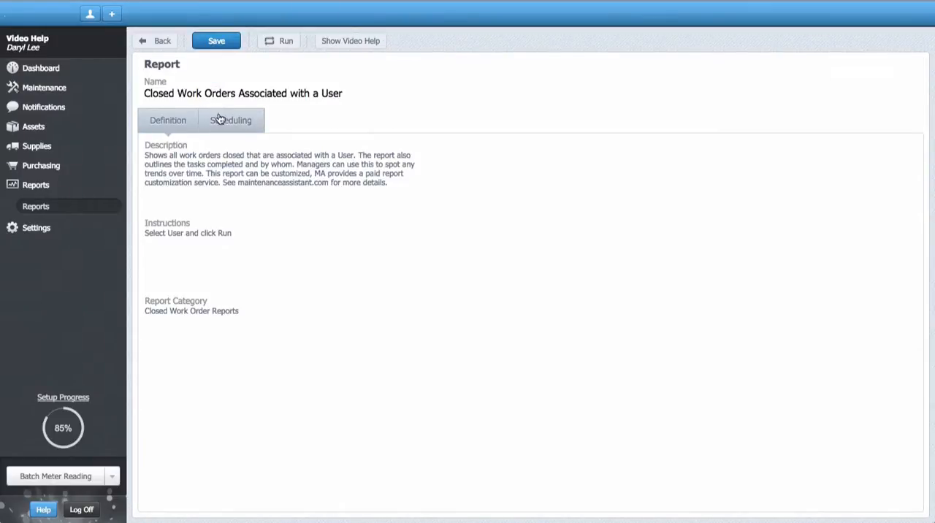
pyautogui.click(231, 120)
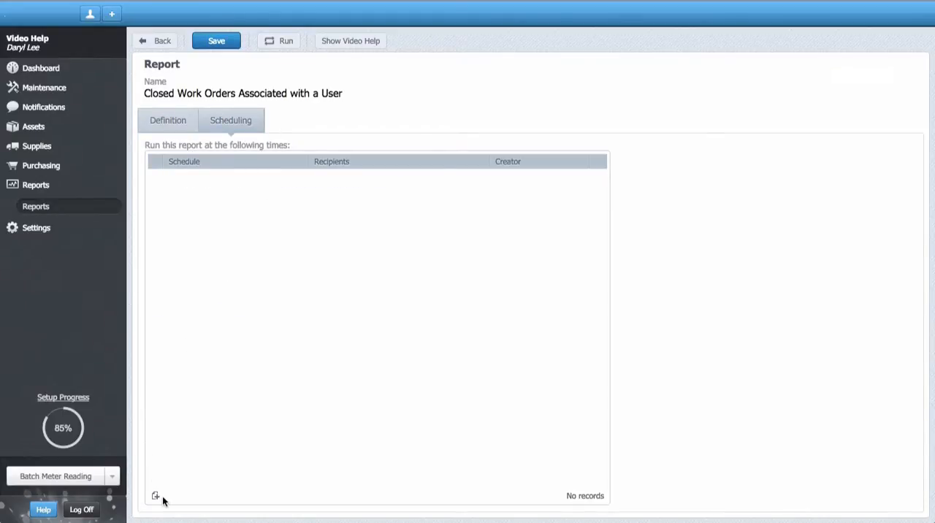
# - Draft a new schedule running weekly on Mondays
pyautogui.click(155, 496)
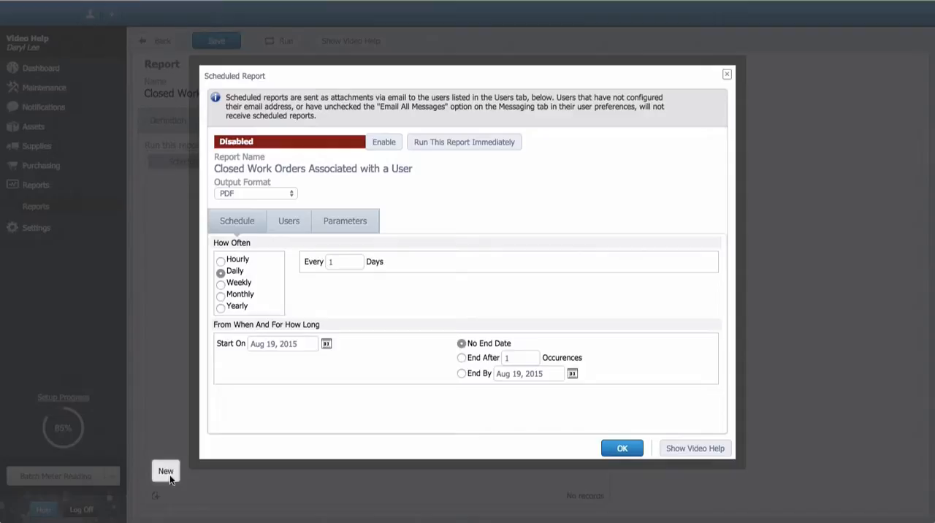
pyautogui.moveTo(220, 289)
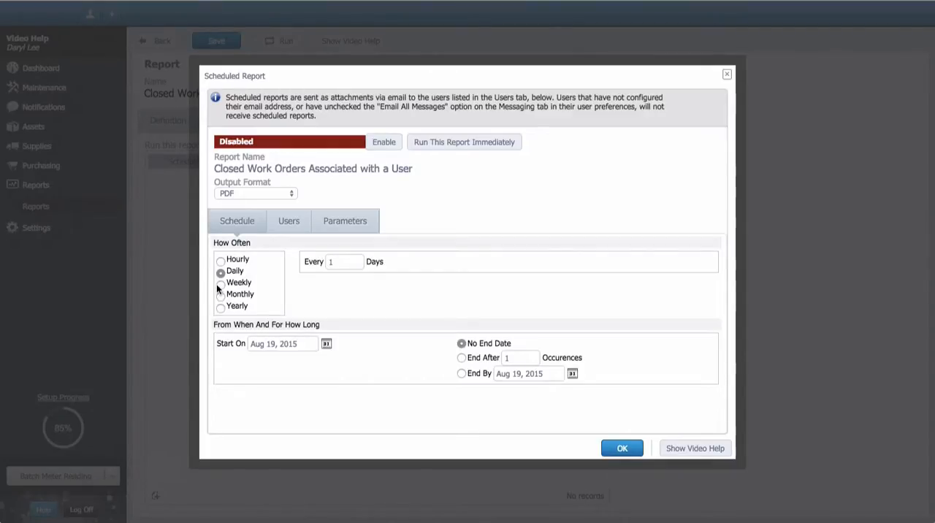
pyautogui.click(221, 284)
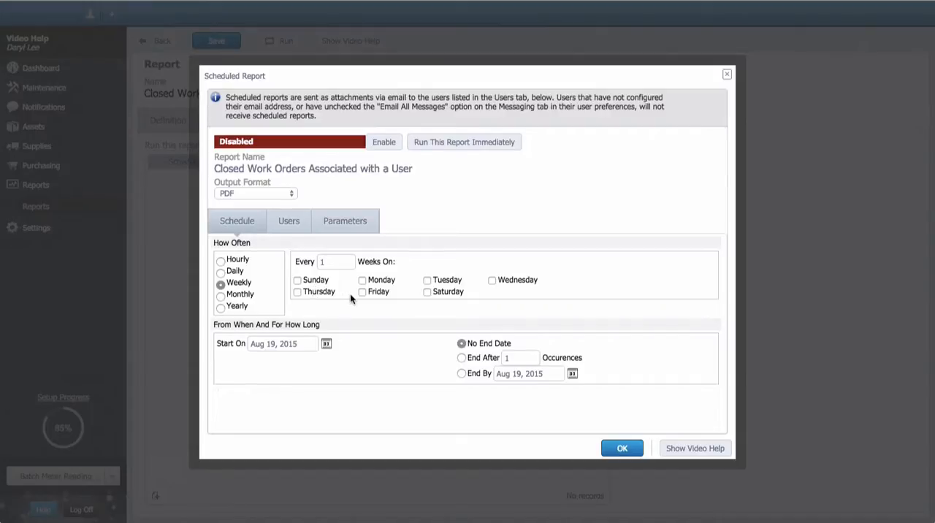
pyautogui.moveTo(361, 284)
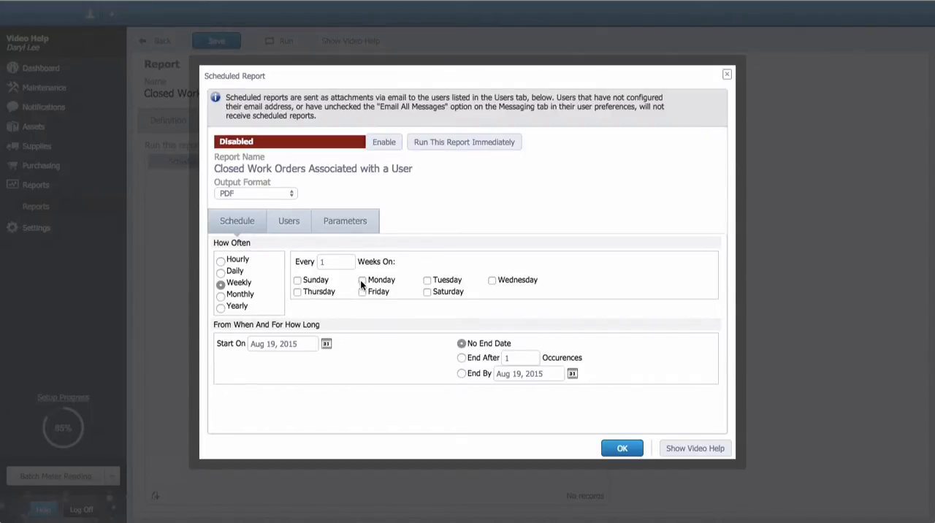
pyautogui.click(361, 280)
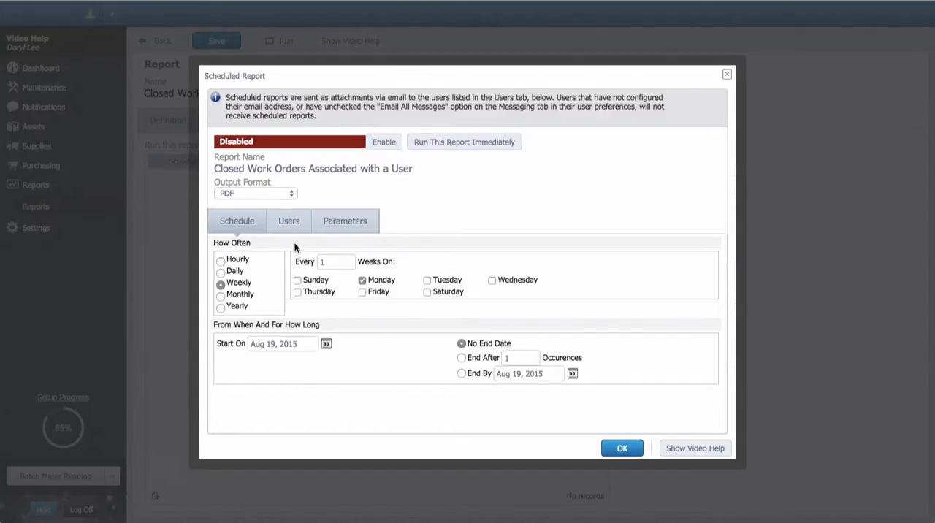
# - Add the signed-in user as the schedule's recipient
pyautogui.click(289, 220)
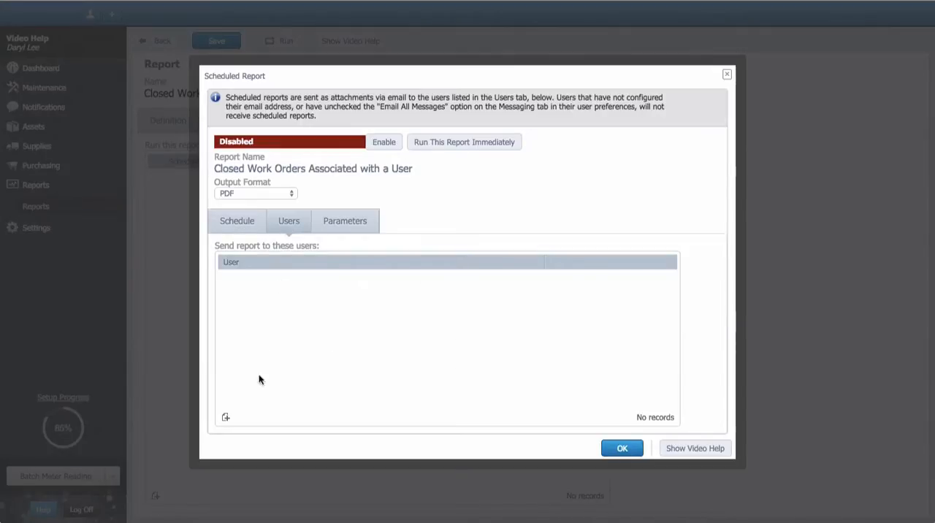
pyautogui.click(226, 417)
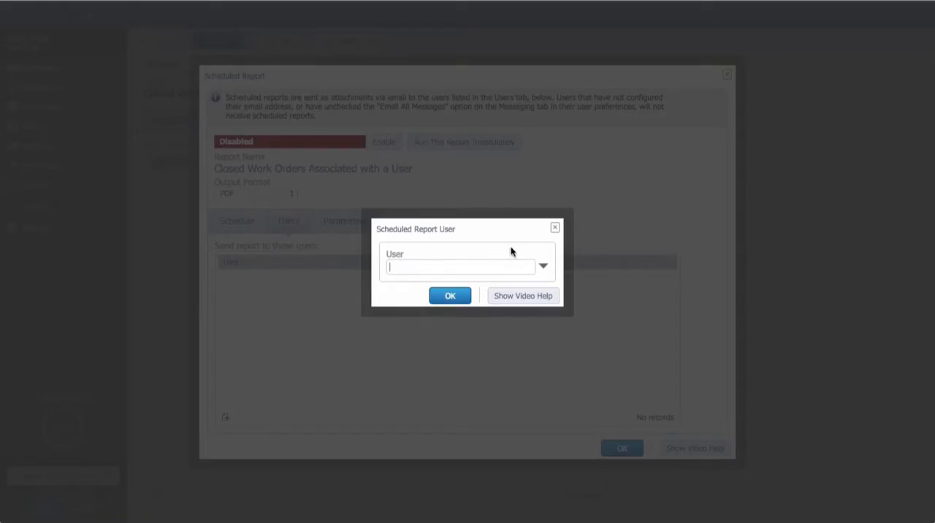
pyautogui.click(544, 266)
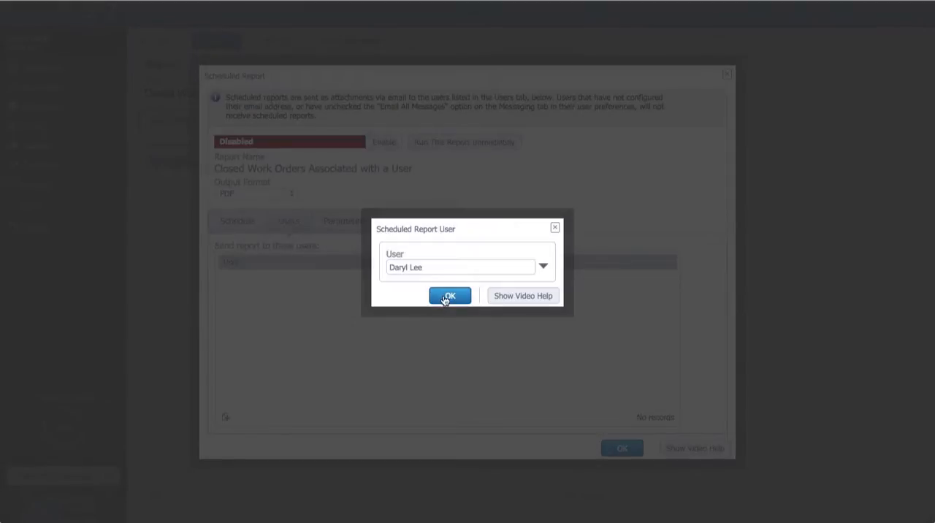
pyautogui.click(450, 296)
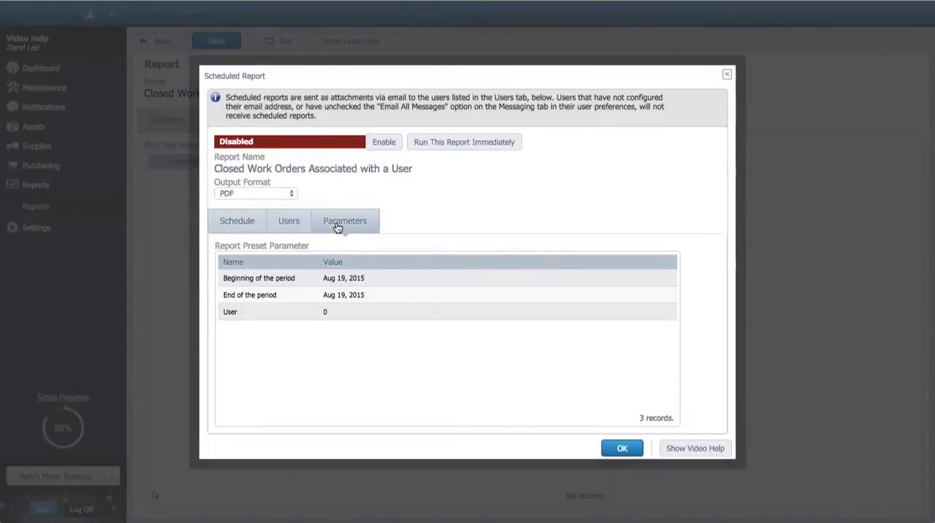
# - Open the Beginning of the period parameter for editing, currently August 19, 2015
pyautogui.click(344, 277)
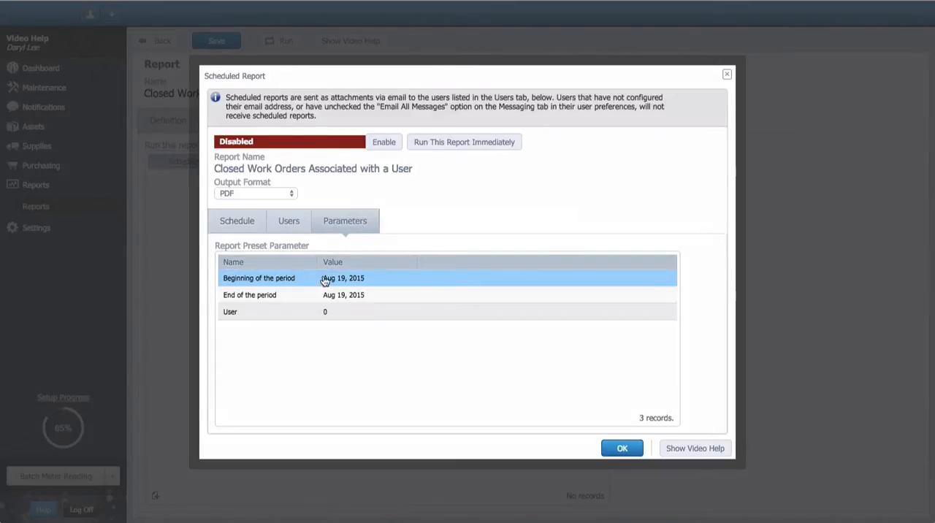
pyautogui.click(622, 448)
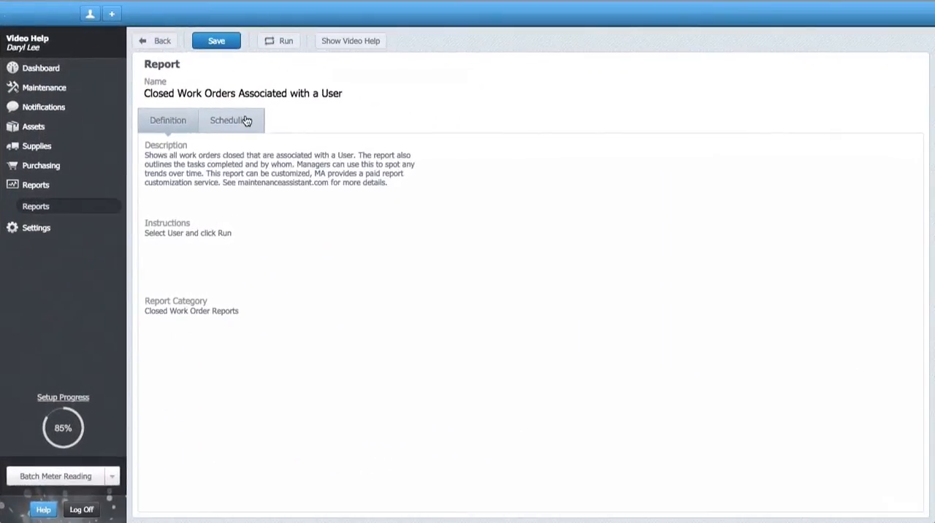
pyautogui.moveTo(279, 47)
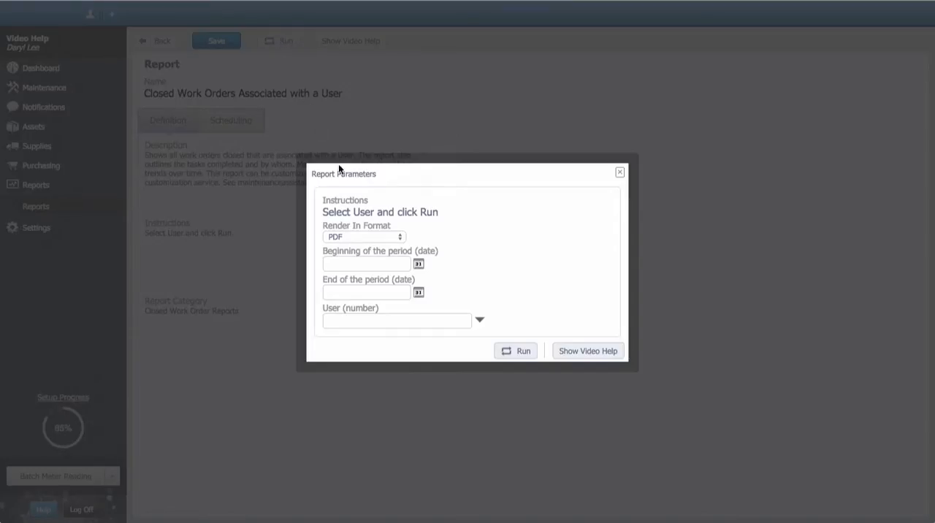
pyautogui.click(418, 263)
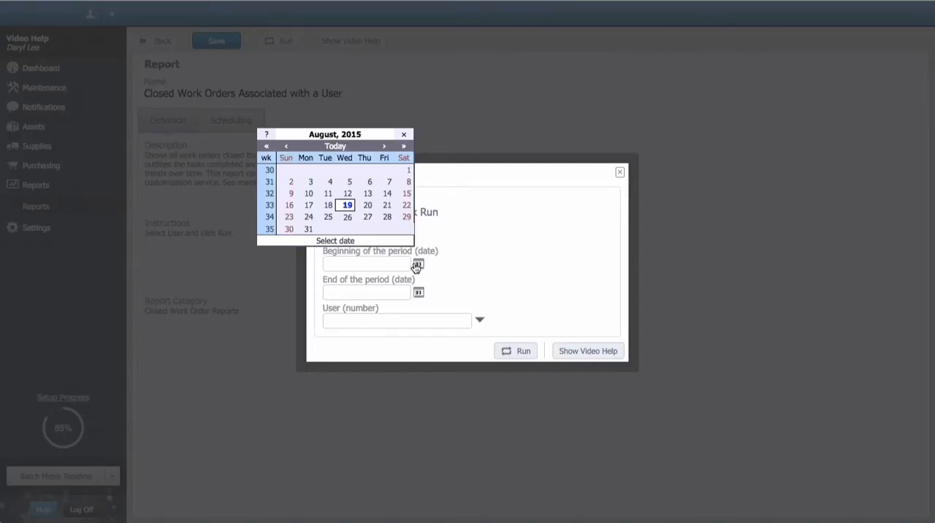
pyautogui.click(311, 182)
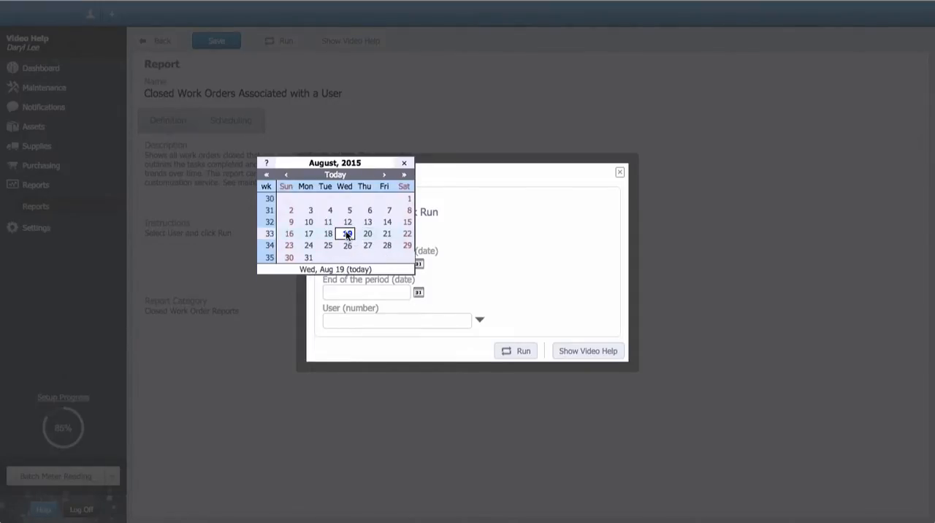
pyautogui.click(347, 234)
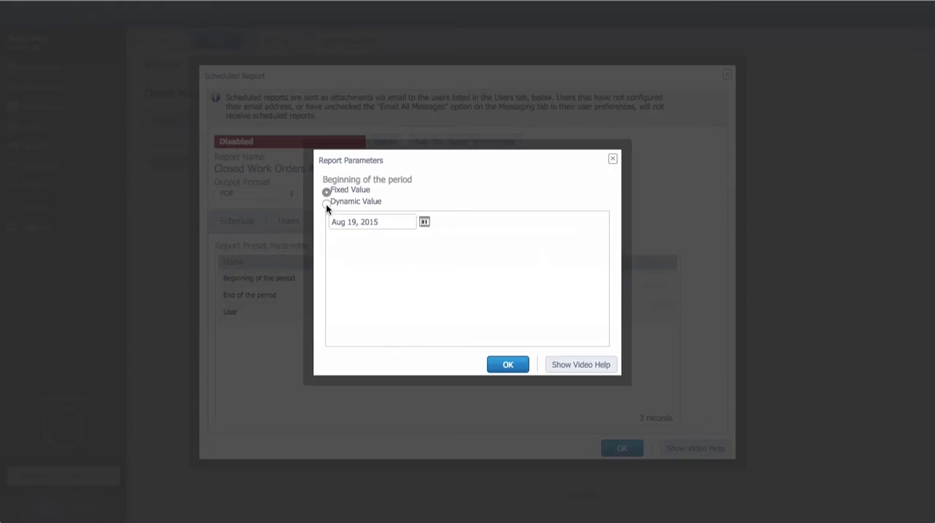
# - Set the period to start at Start Of Previous Week and end at End Of Previous Week
pyautogui.click(327, 203)
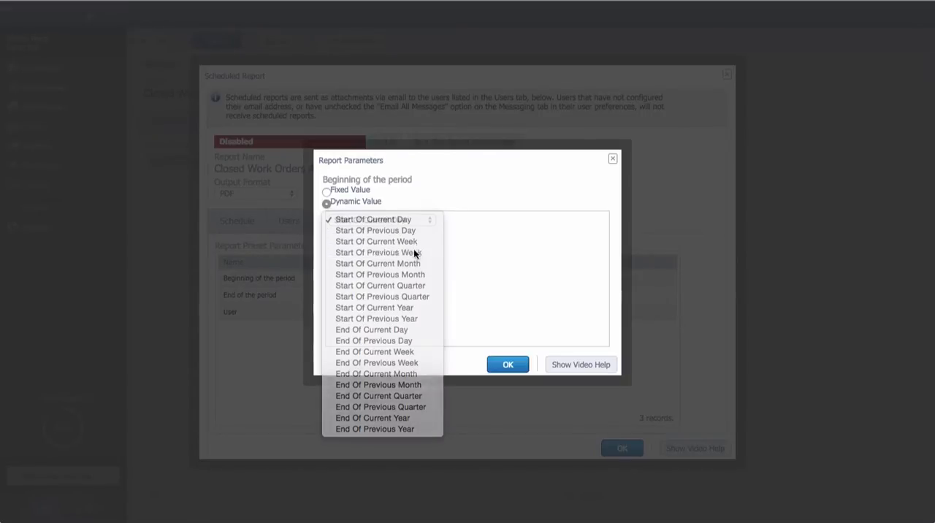
pyautogui.click(376, 252)
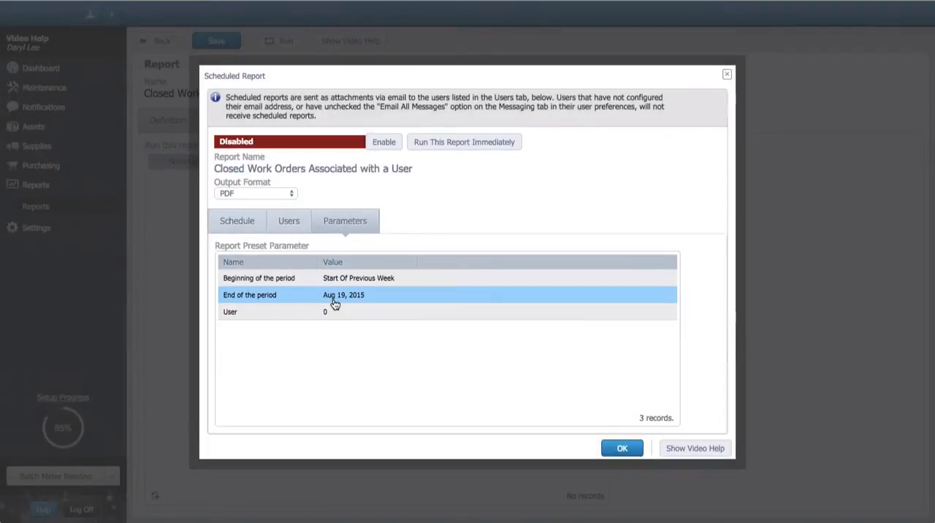
pyautogui.doubleClick(343, 295)
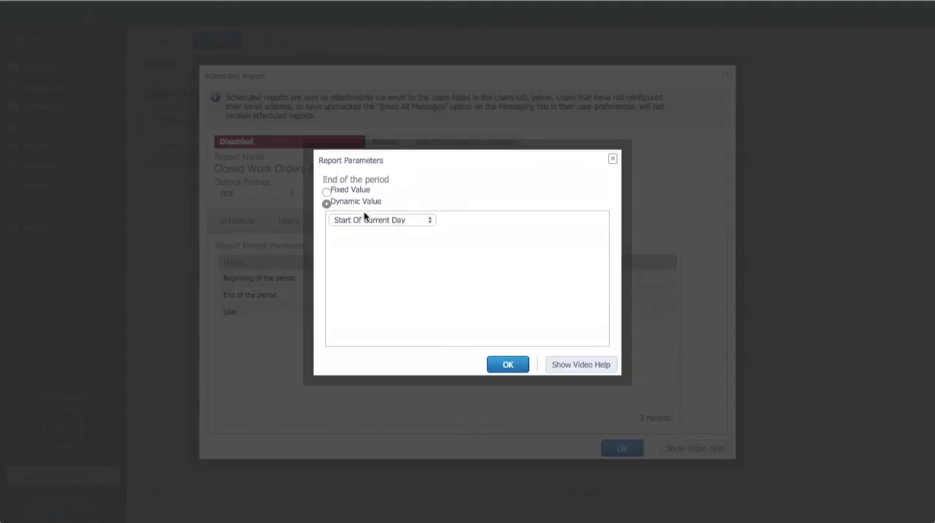
pyautogui.click(382, 219)
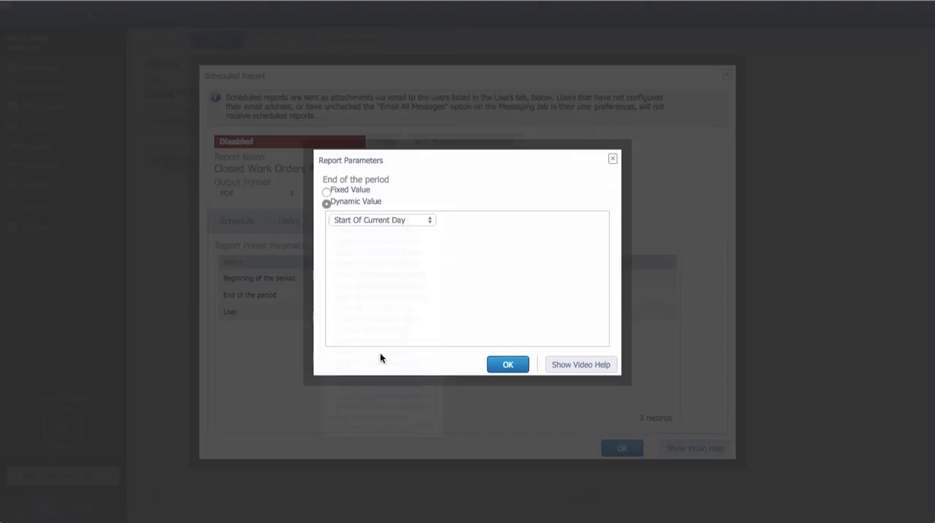
pyautogui.click(380, 220)
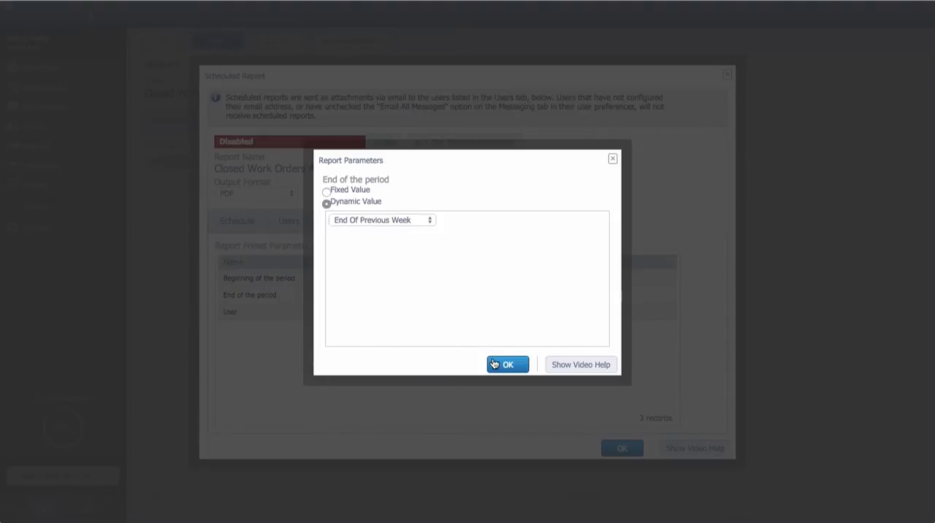
# - Set the report's User parameter to Bob Technician
pyautogui.click(507, 364)
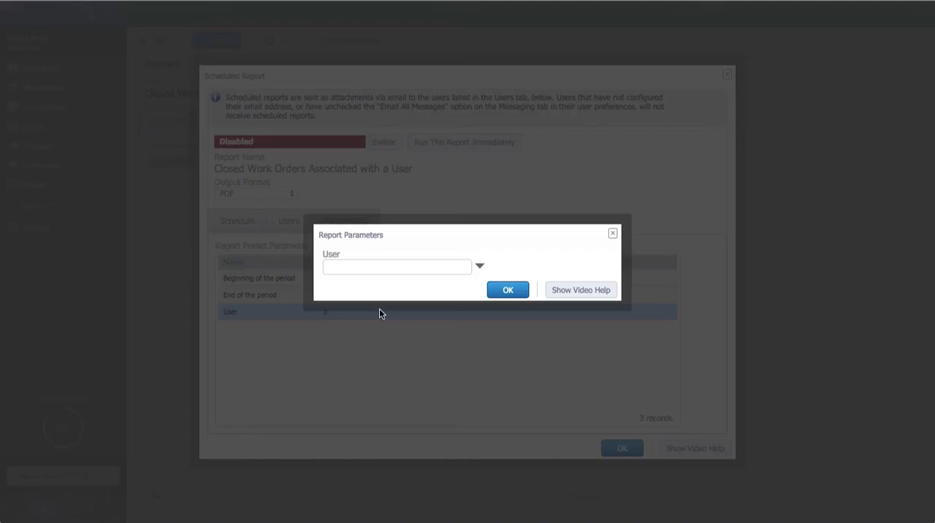
pyautogui.click(479, 266)
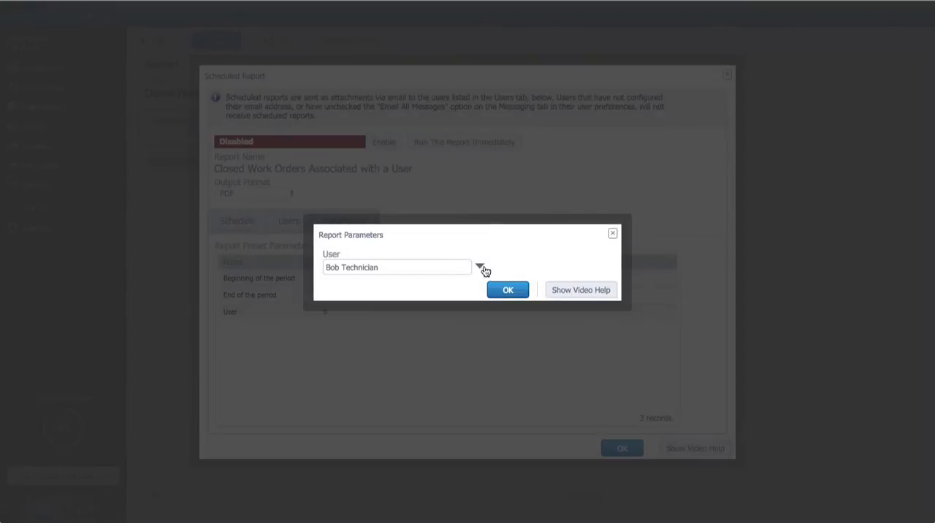
pyautogui.click(507, 289)
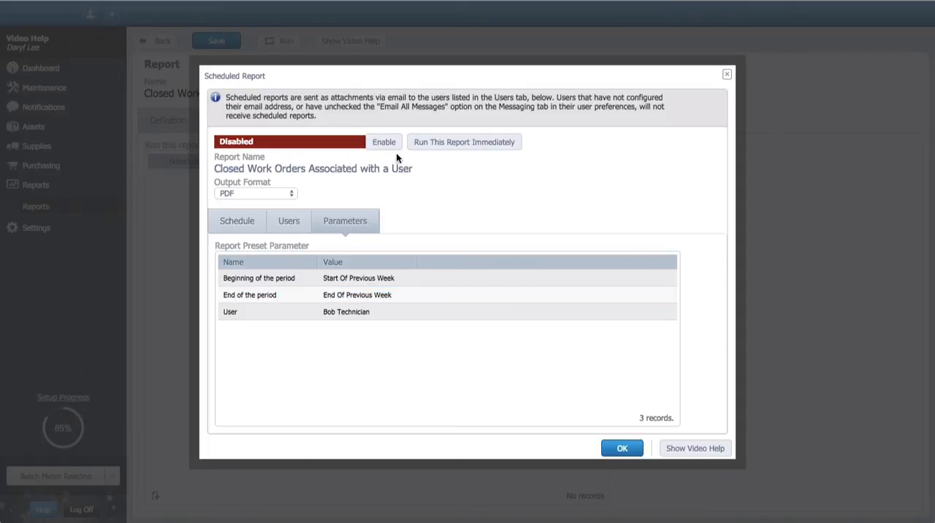
# - Enable the Monday schedule and save it
pyautogui.click(384, 142)
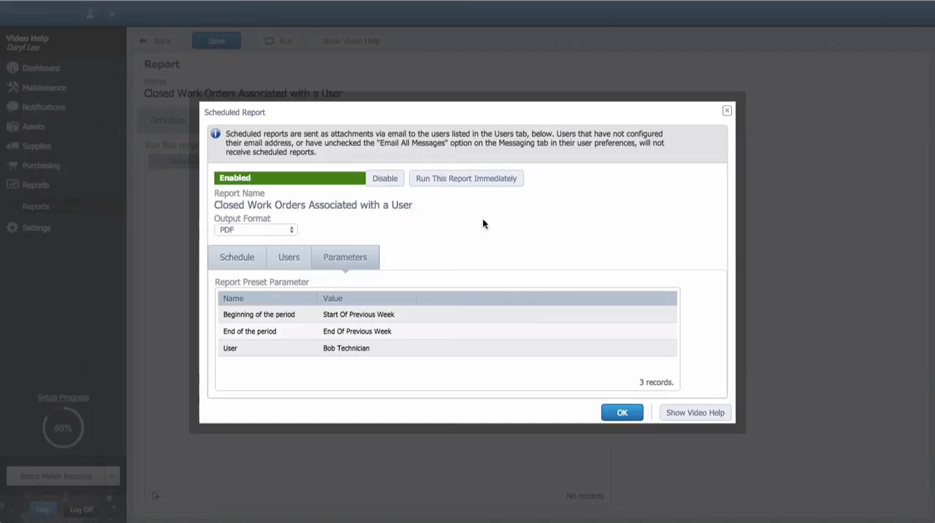
pyautogui.click(622, 412)
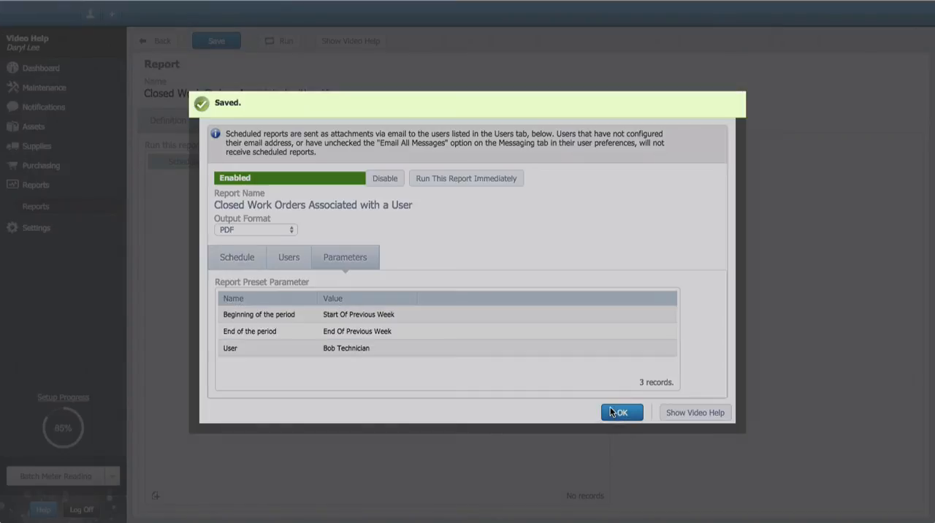
pyautogui.click(621, 412)
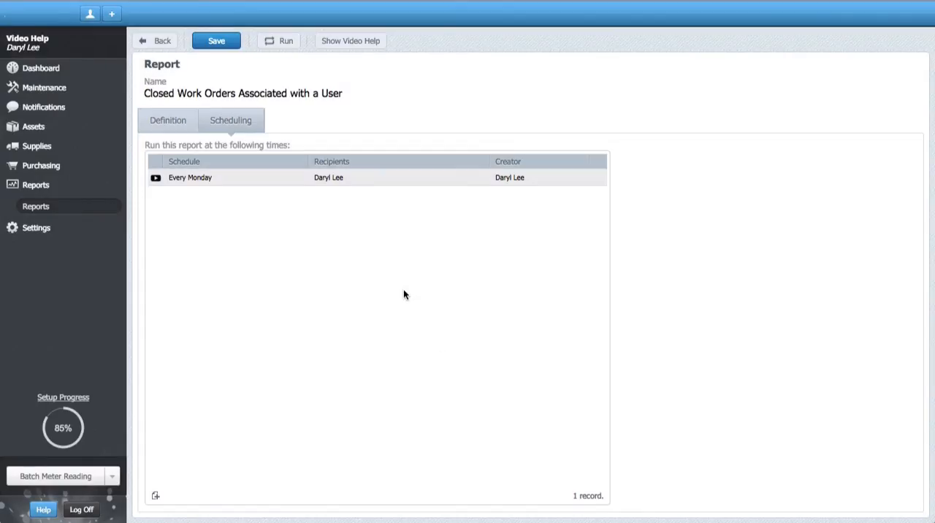